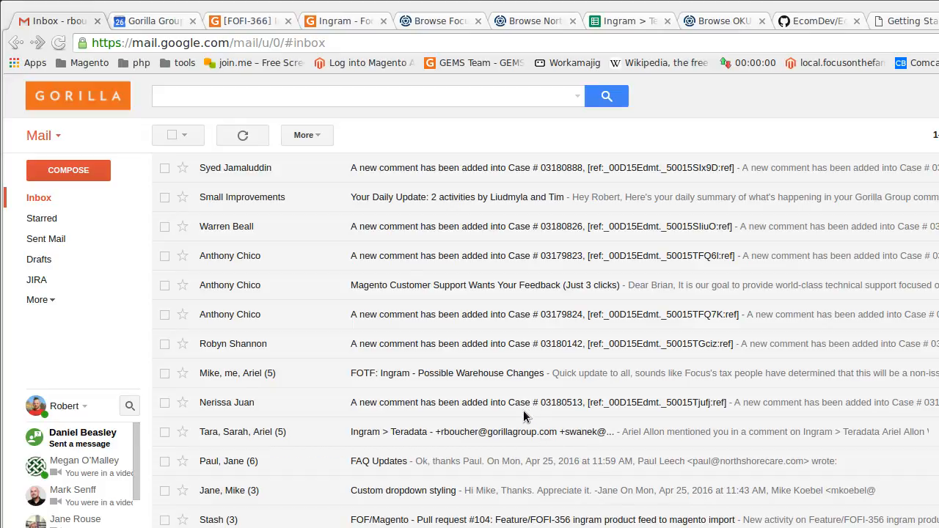
mouse_move(526, 417)
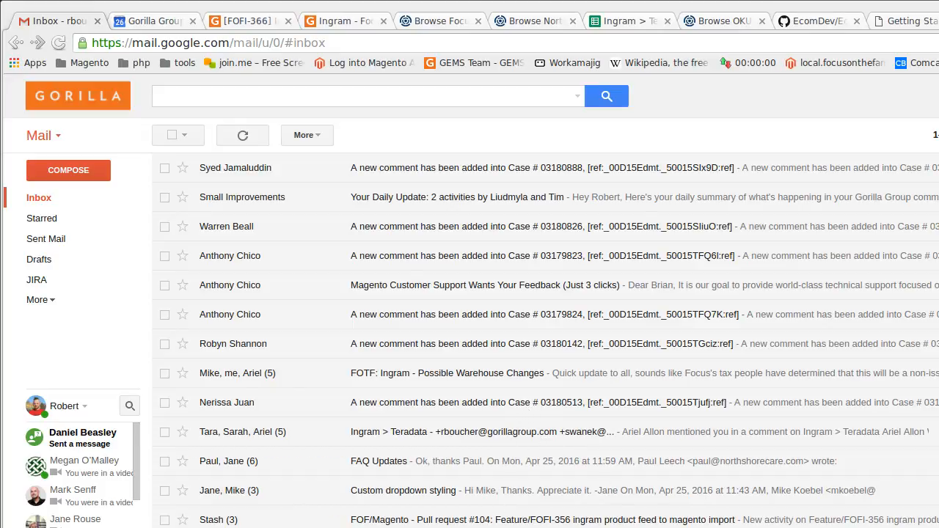